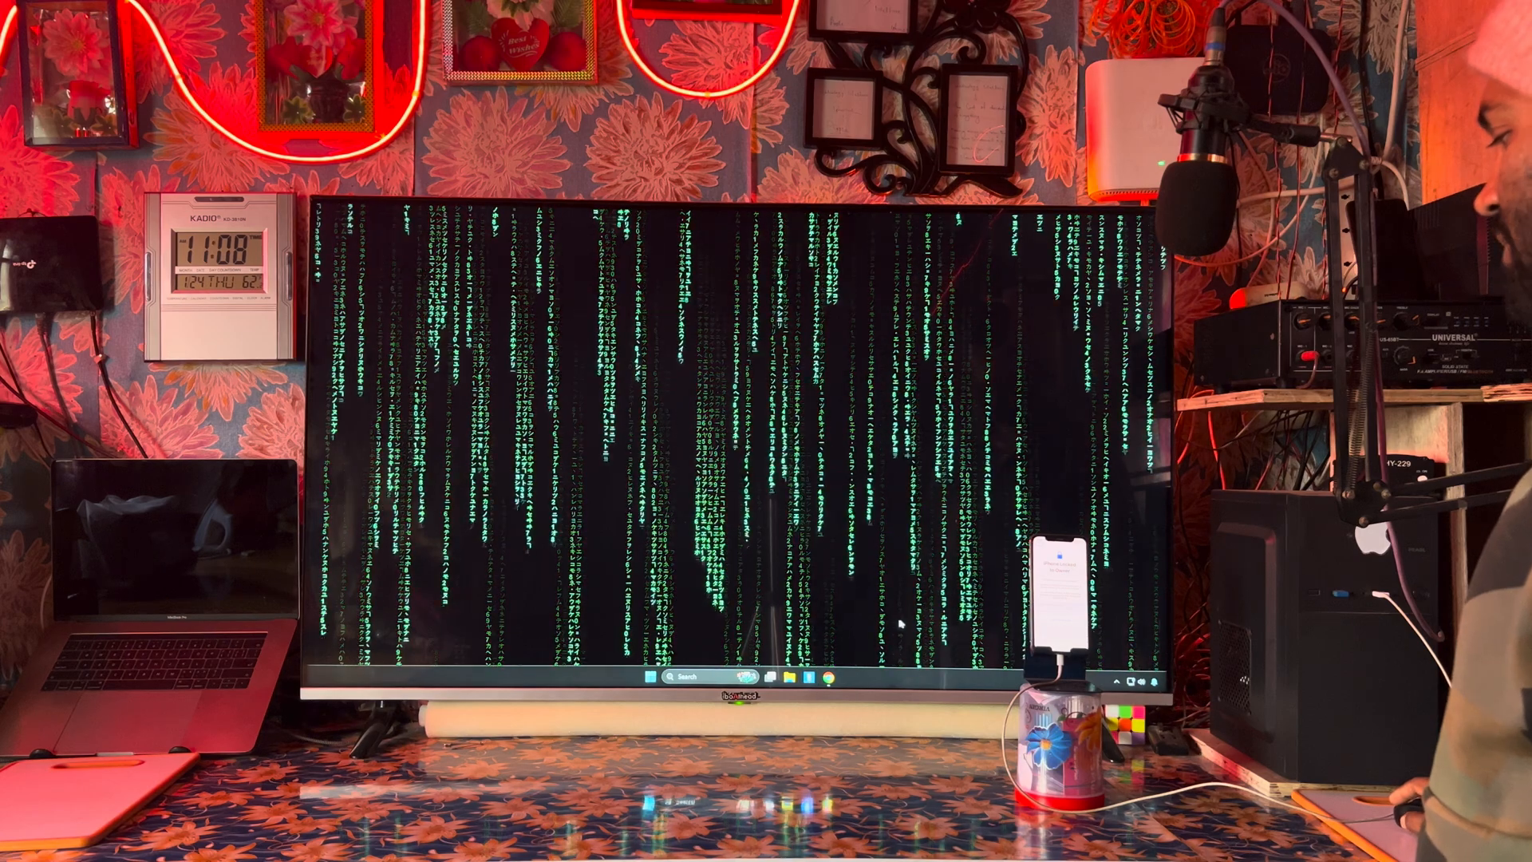
Launch iTunes from the desktop shortcut
left_click(647, 677)
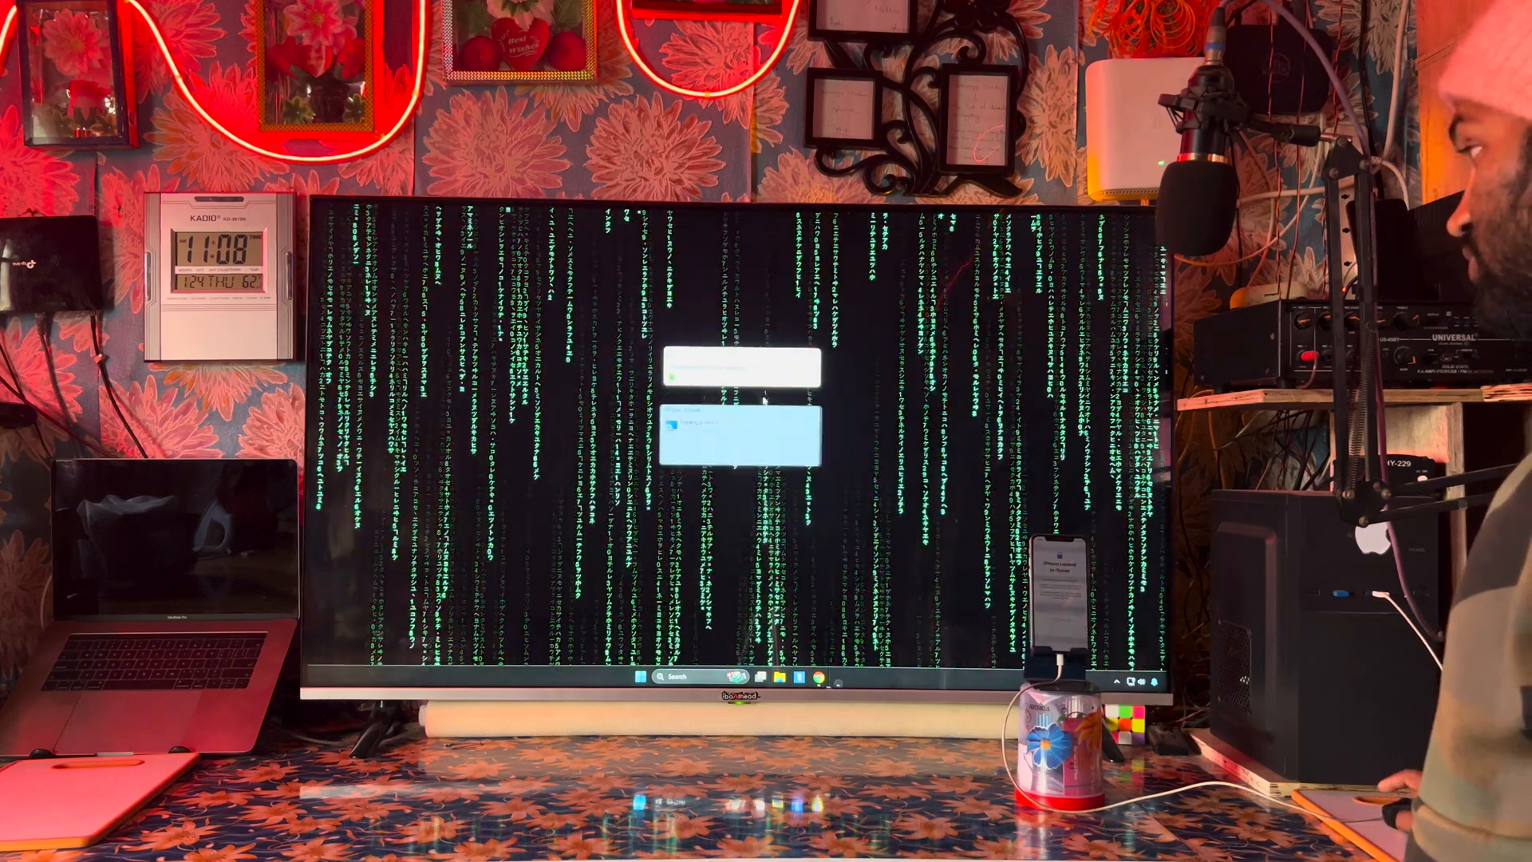
Wait for iTunes to detect the iPhone and show its Activation Lock sign-in page
right_click(967, 371)
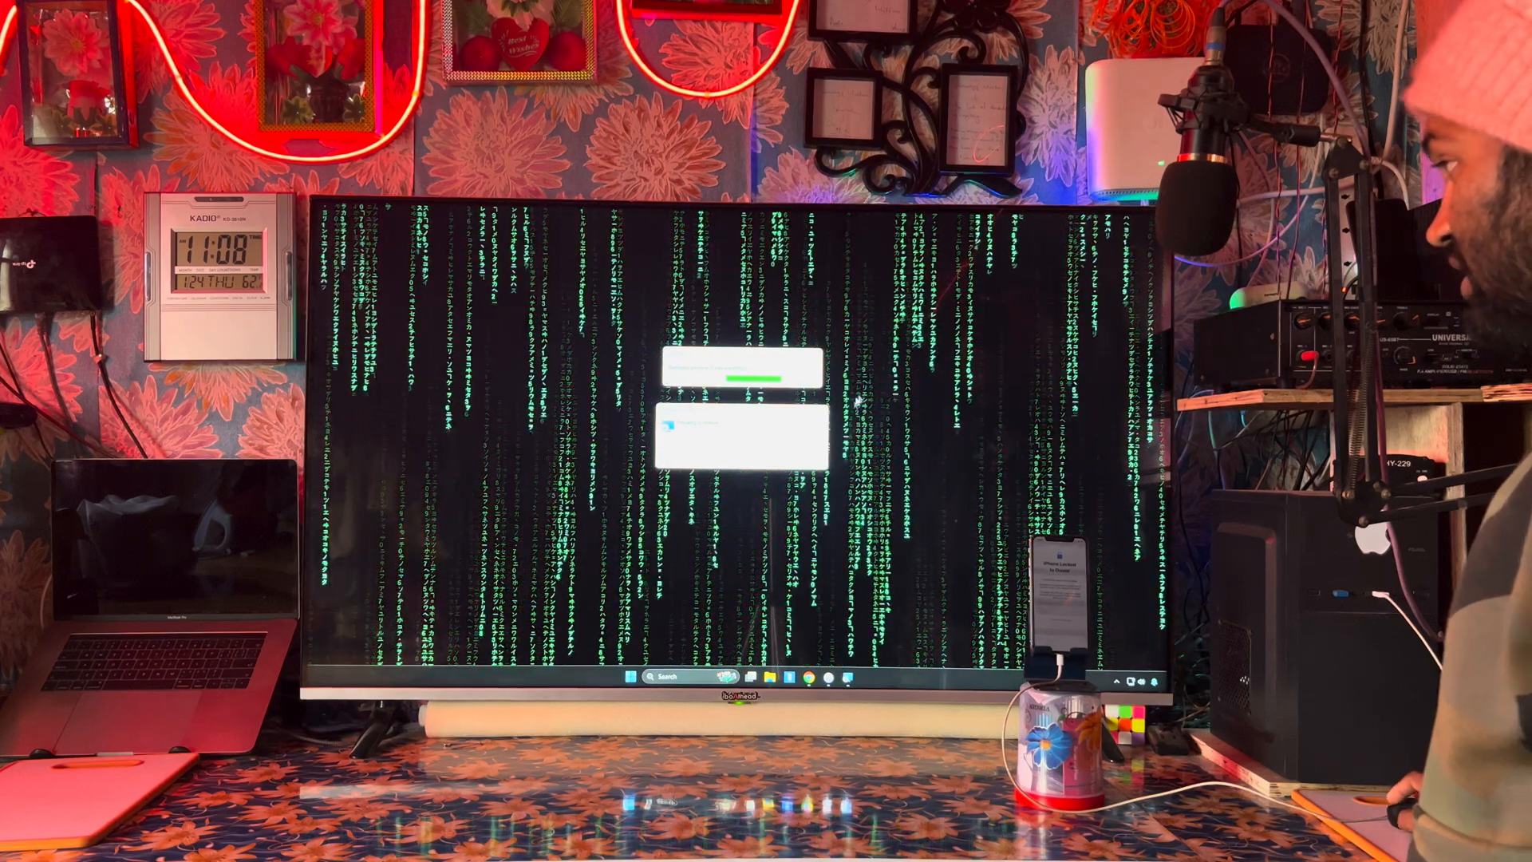
right_click(976, 352)
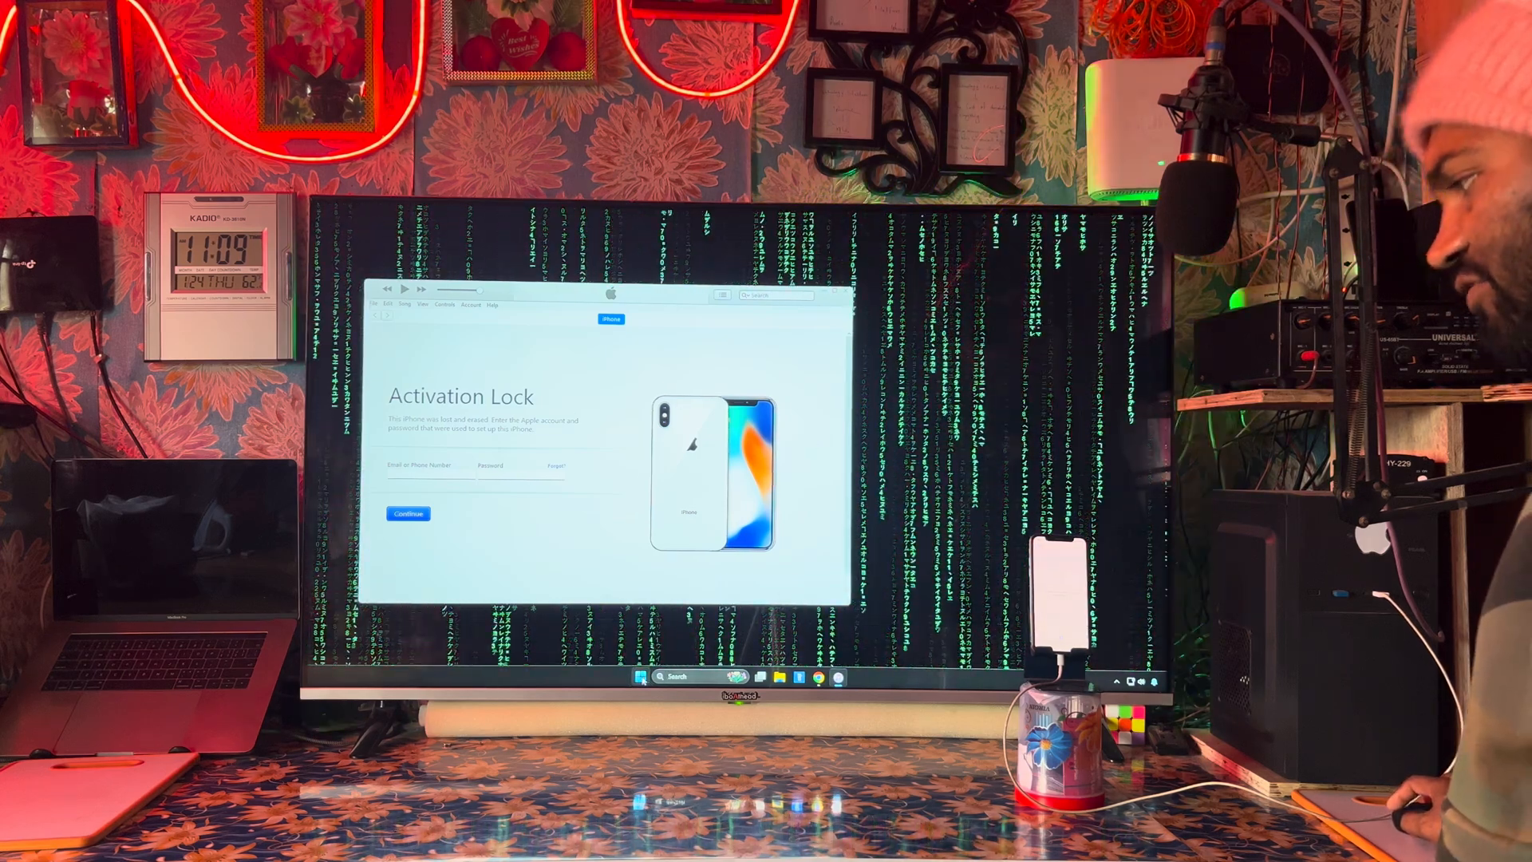
Switch to 3uTools and open Crash Analysis from the Toolbox
left_click(643, 676)
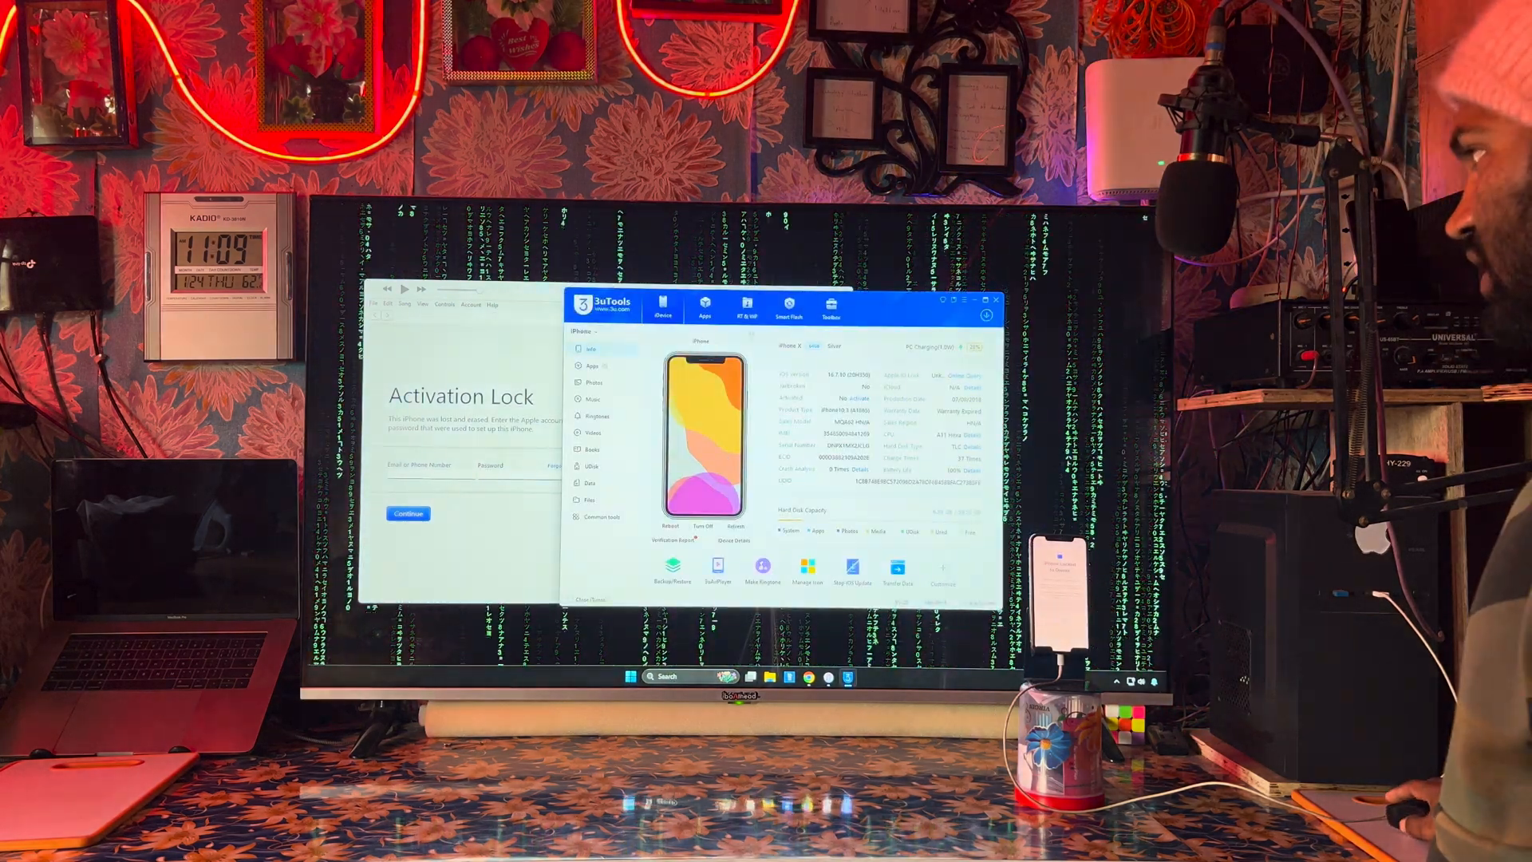
left_click(830, 308)
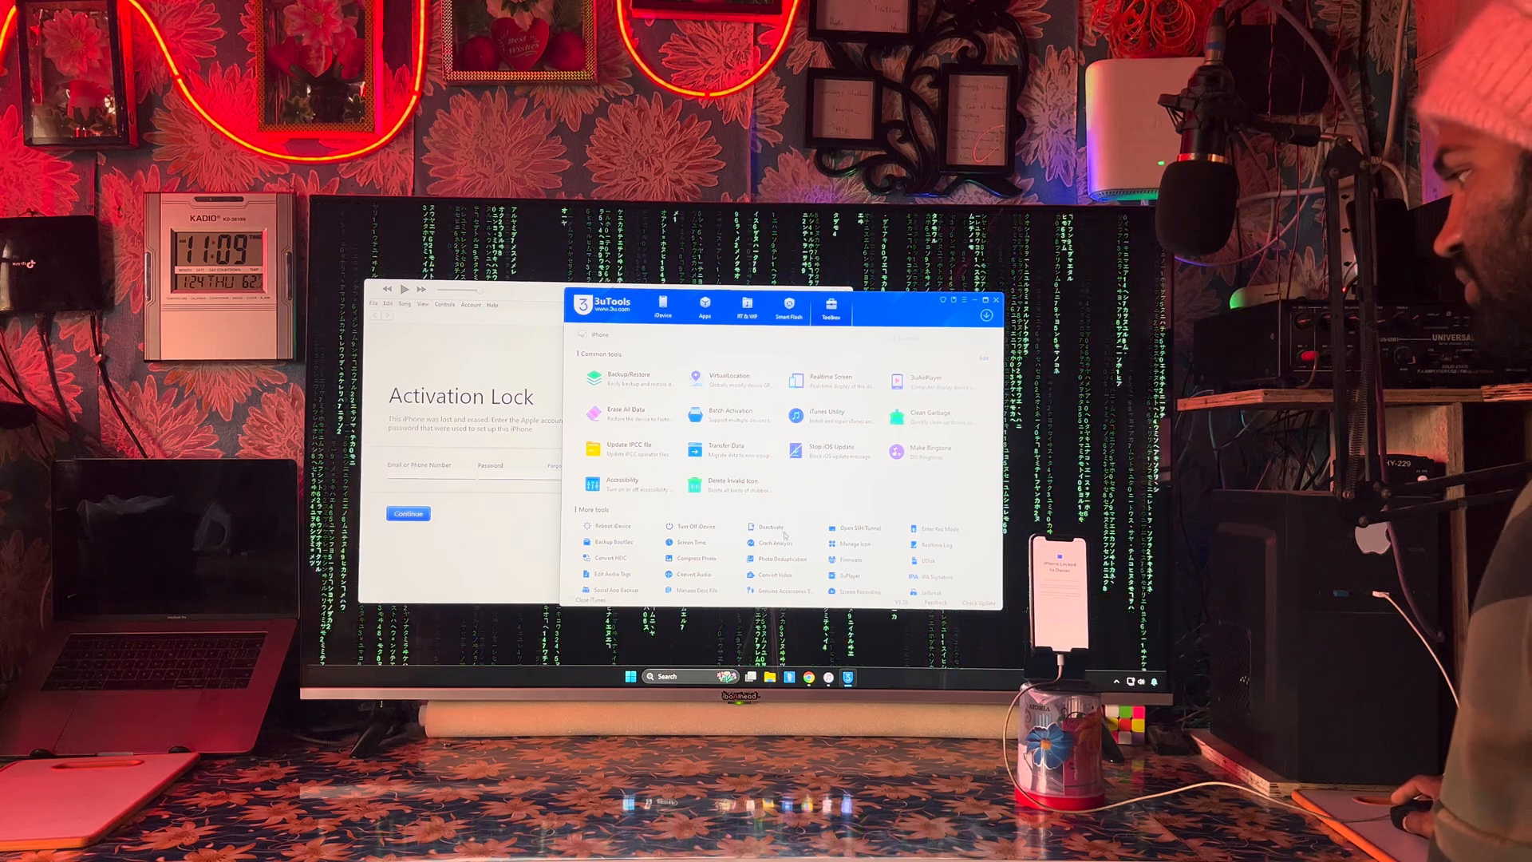
left_click(770, 543)
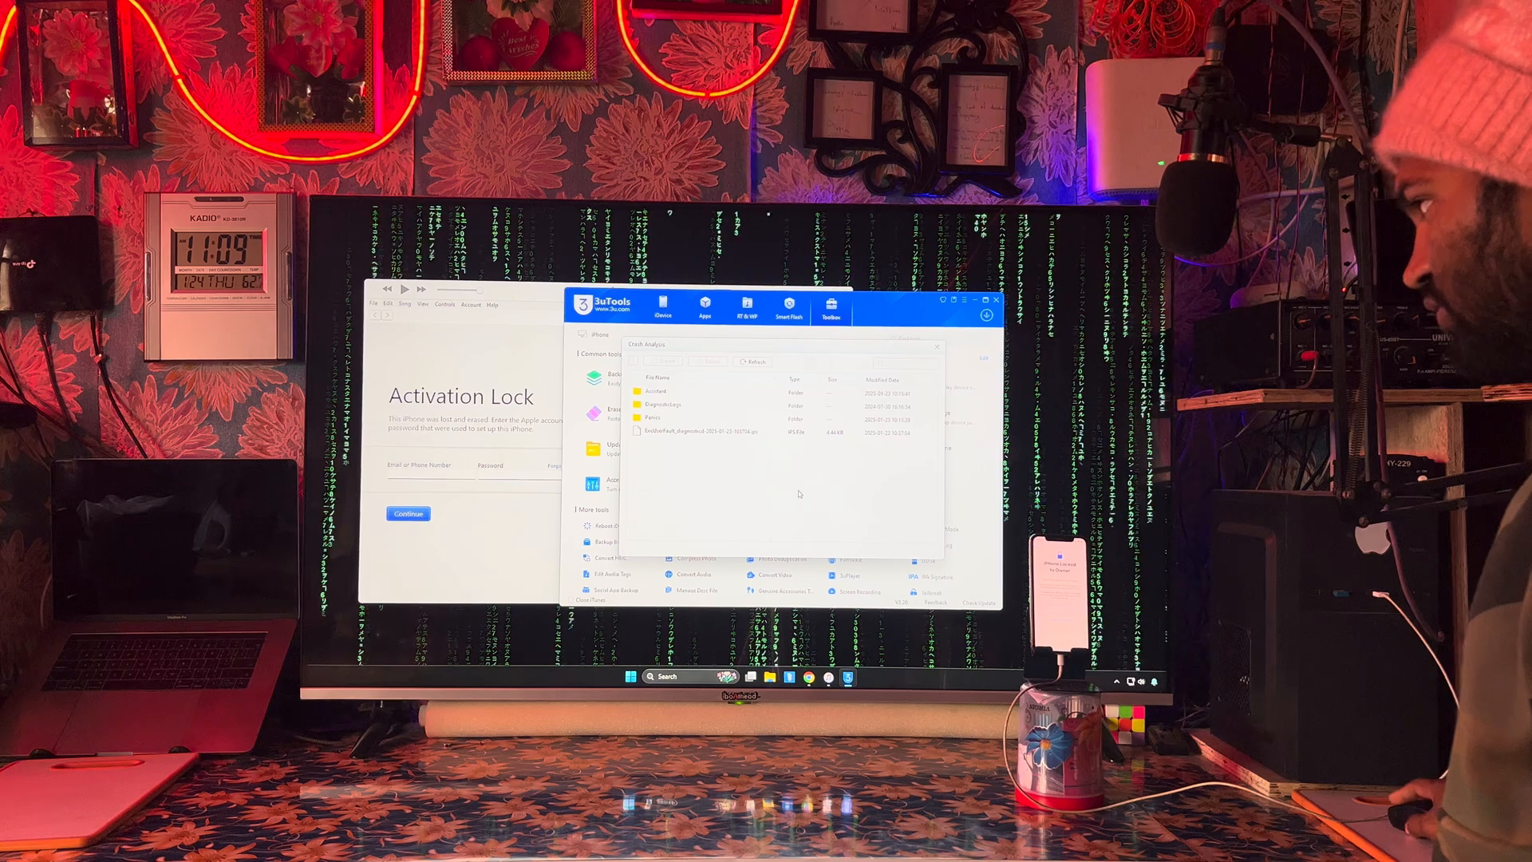
Delete the iPhone's crash log files, confirming and acknowledging the success message
left_click(710, 361)
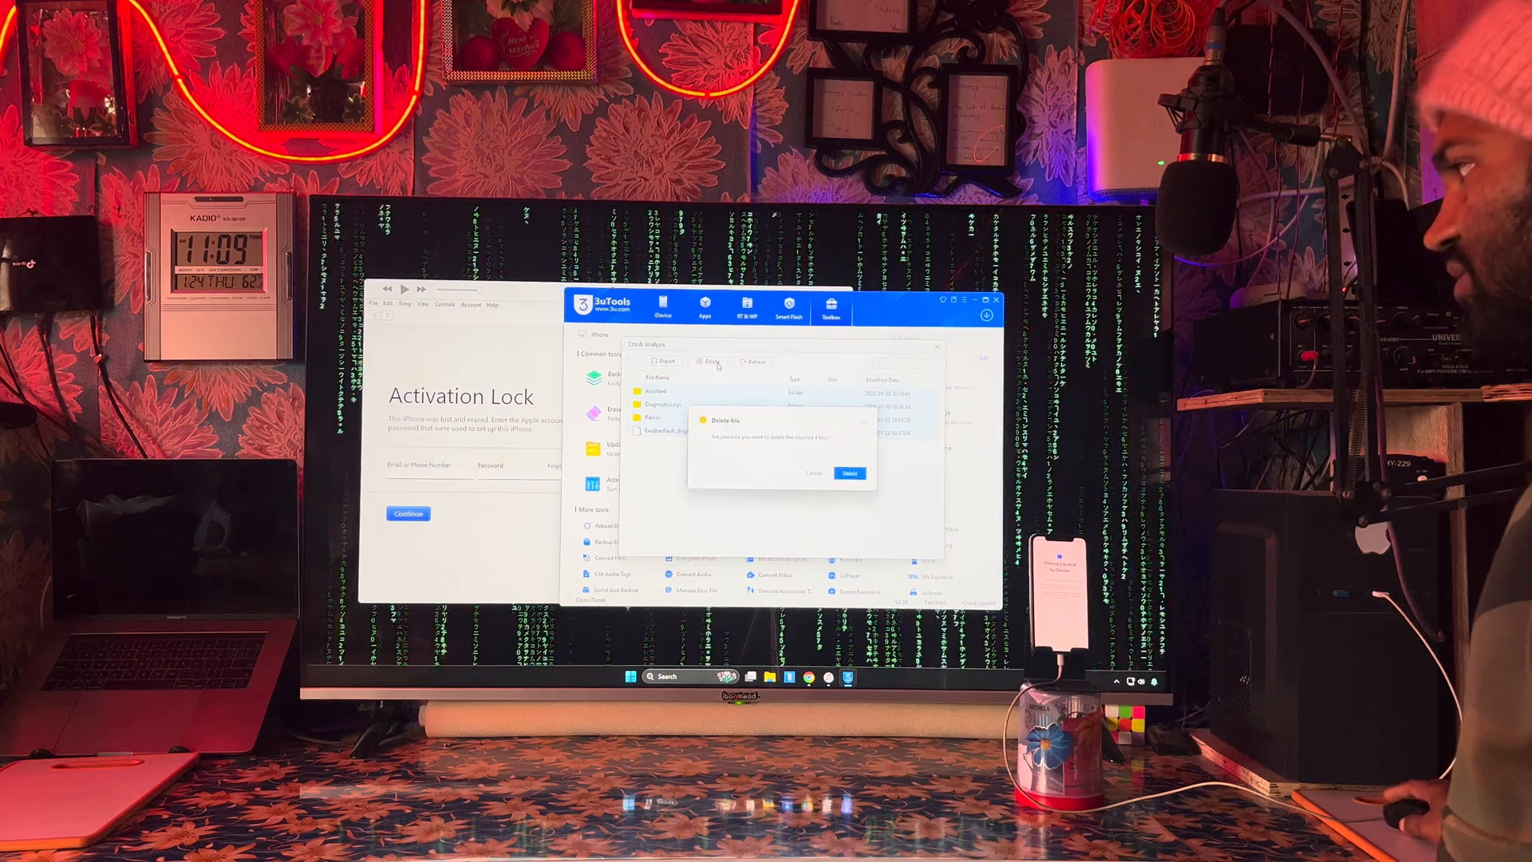
left_click(848, 473)
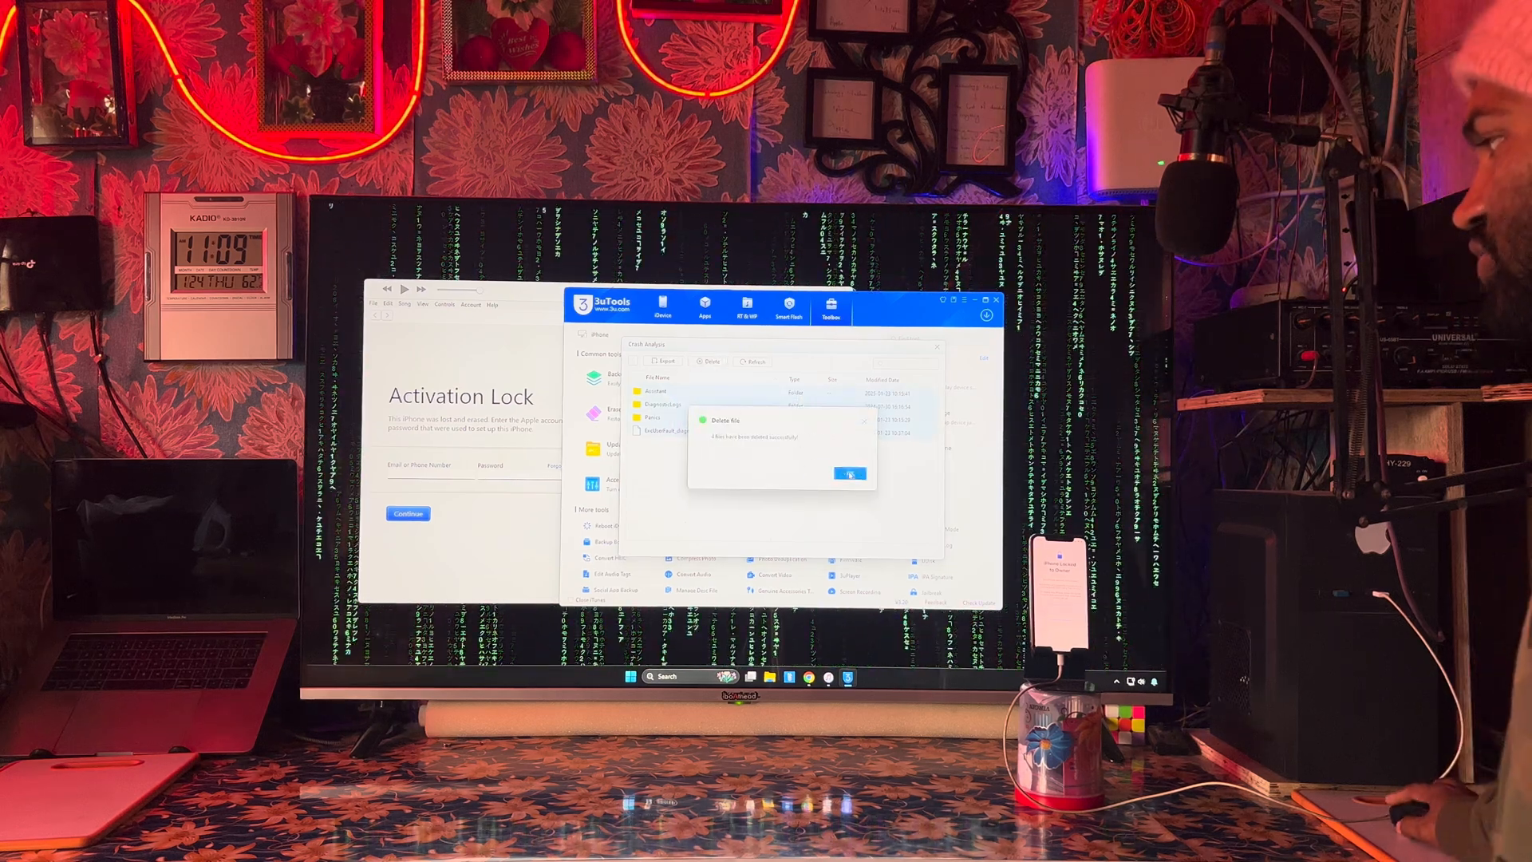
left_click(849, 474)
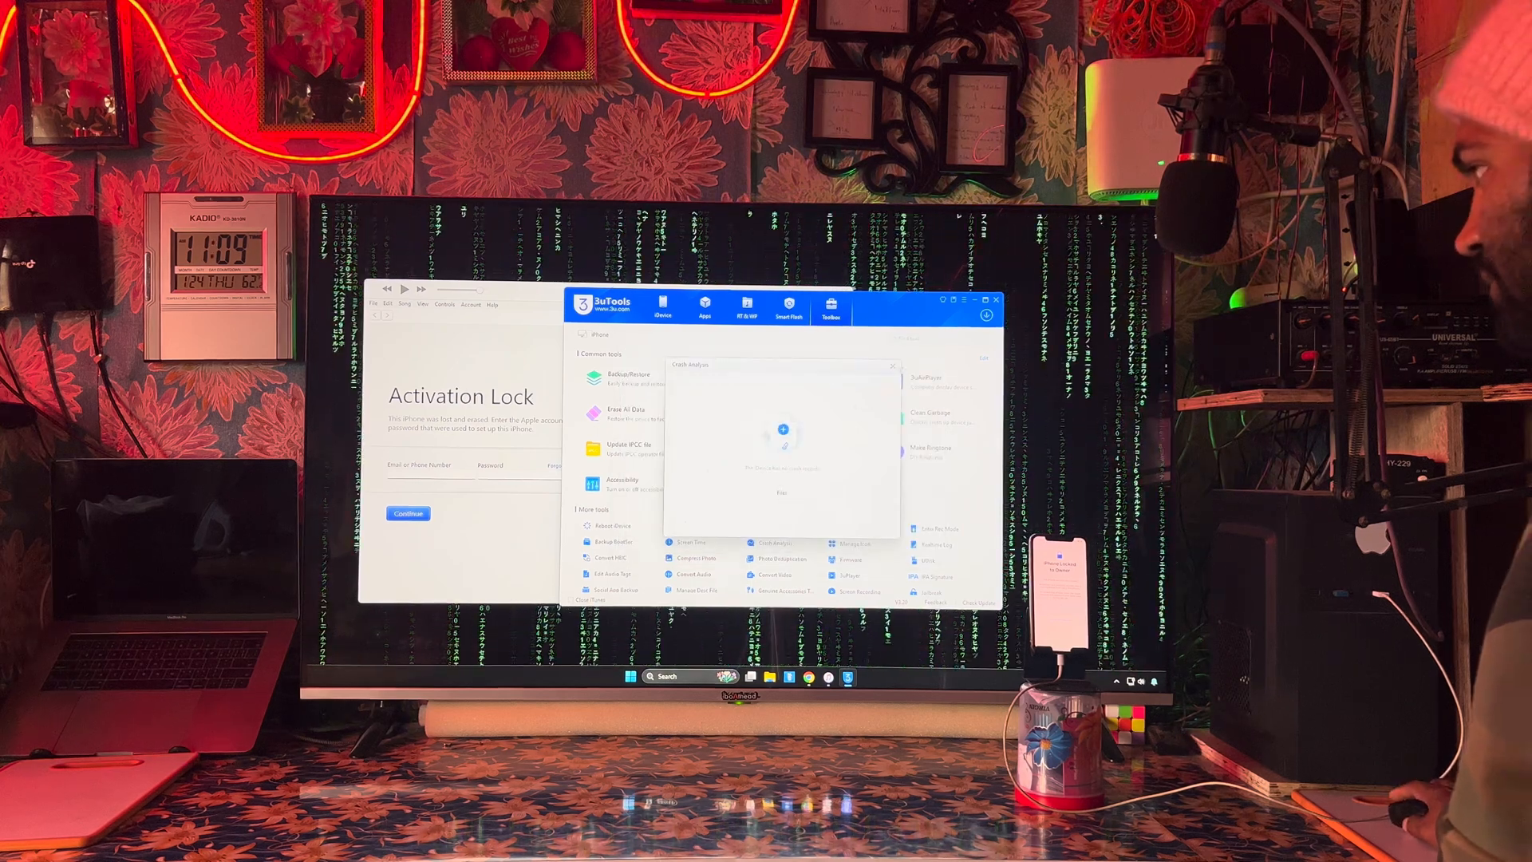
Close the Crash Analysis window and dismiss the Tips popup
left_click(891, 366)
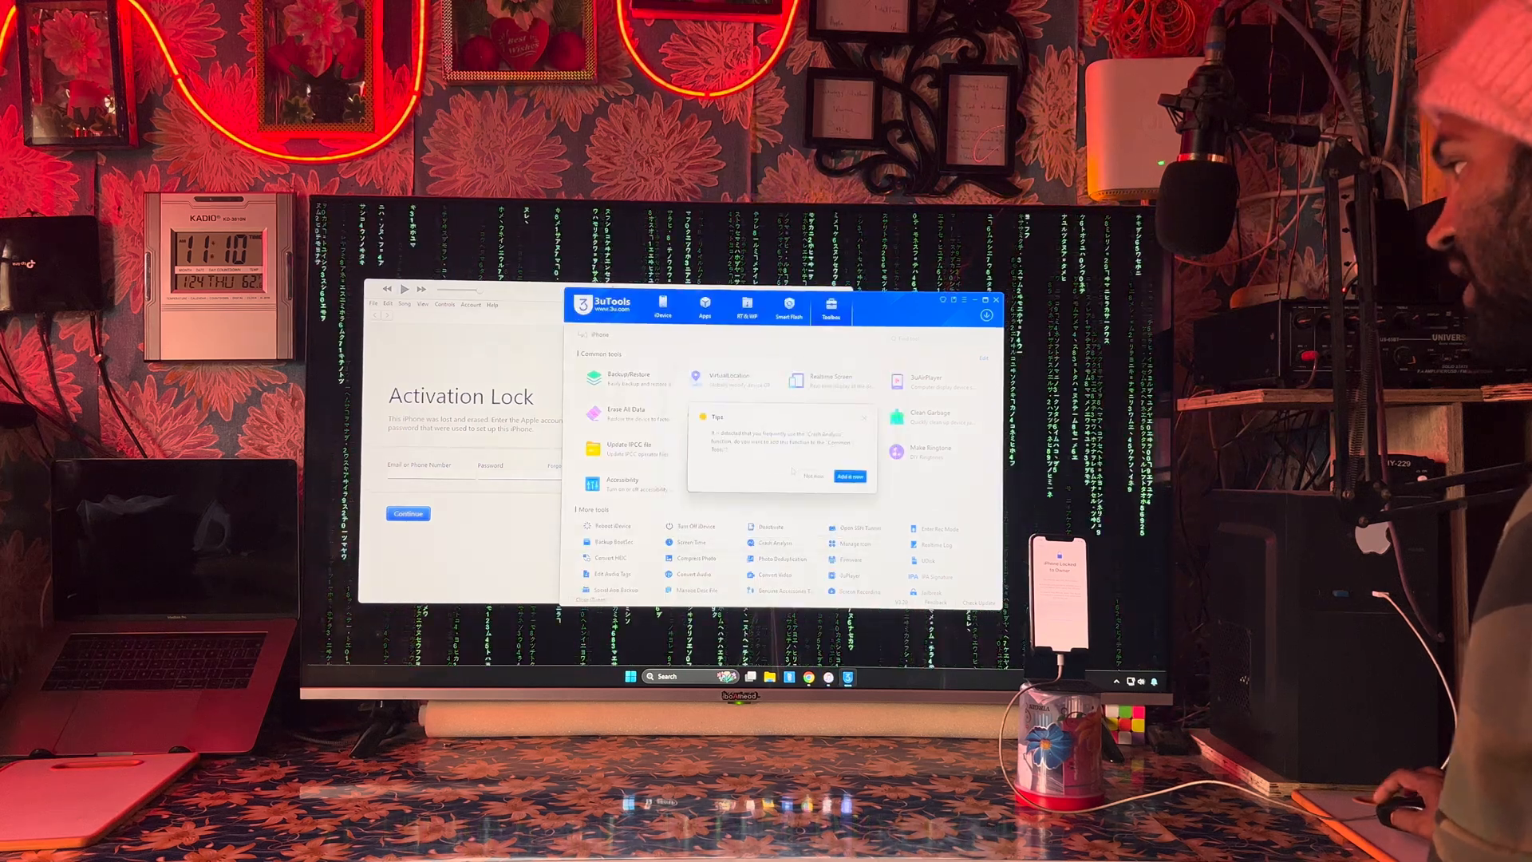
left_click(863, 418)
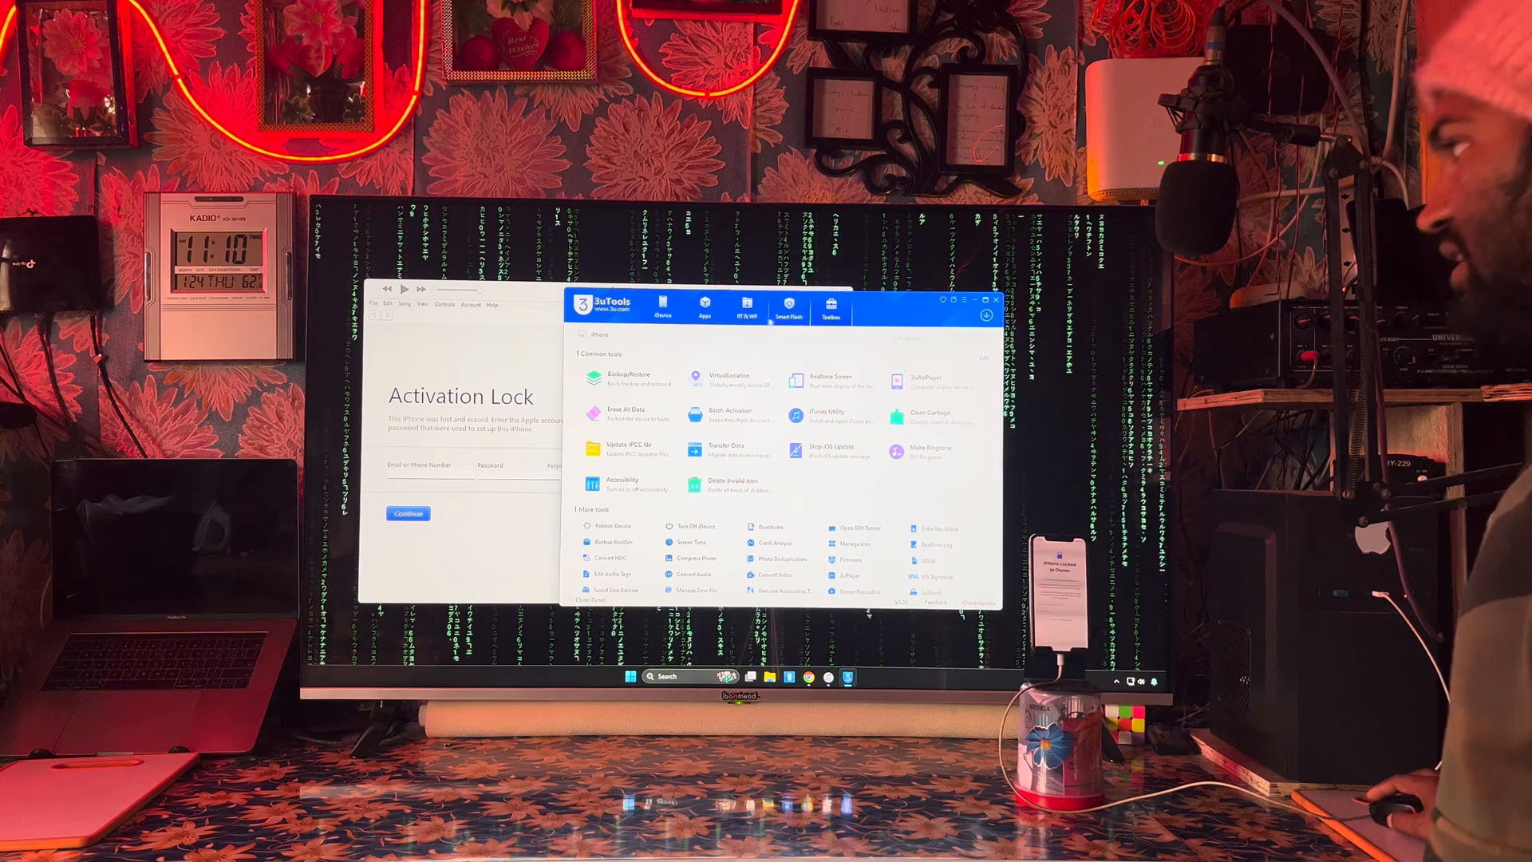
Open the Smart Flash section listing the iPhone's firmware versions
left_click(788, 309)
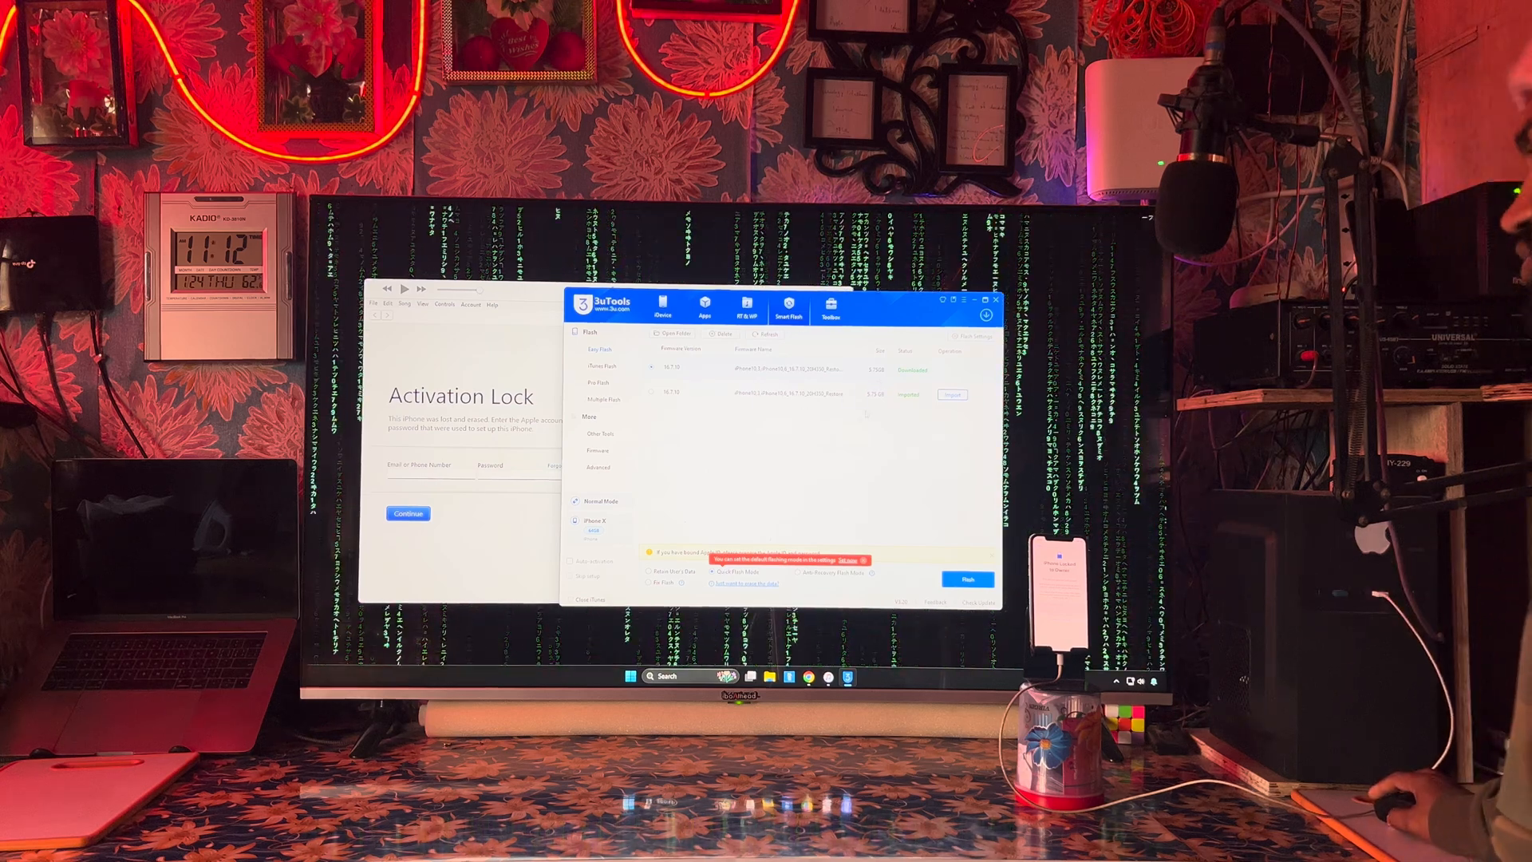
Start flashing and accept the prompt to install the missing Apple Mobile Device components
left_click(634, 675)
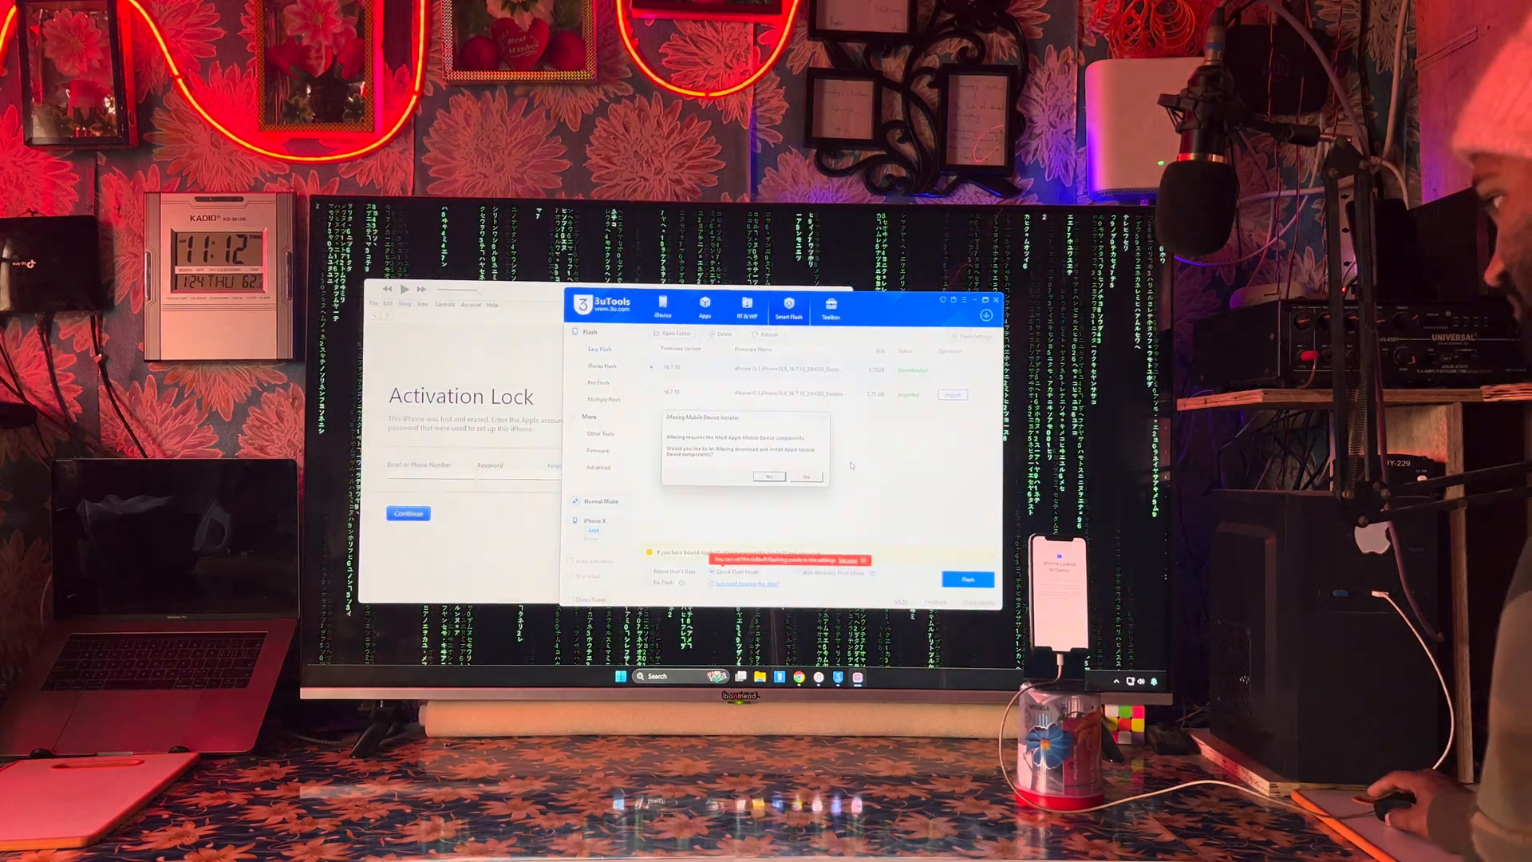
left_click(805, 477)
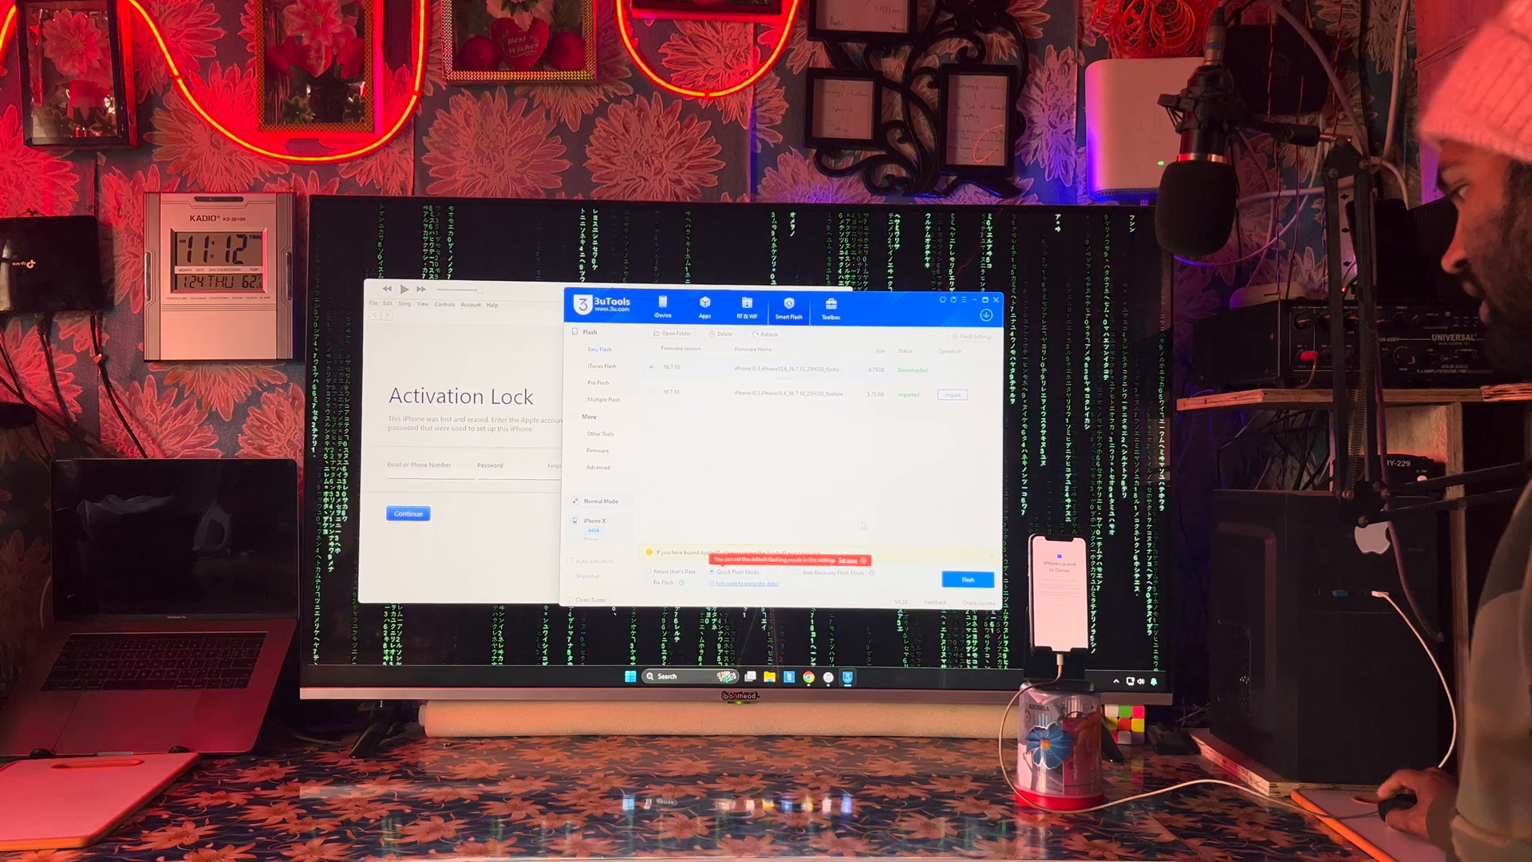
left_click(642, 675)
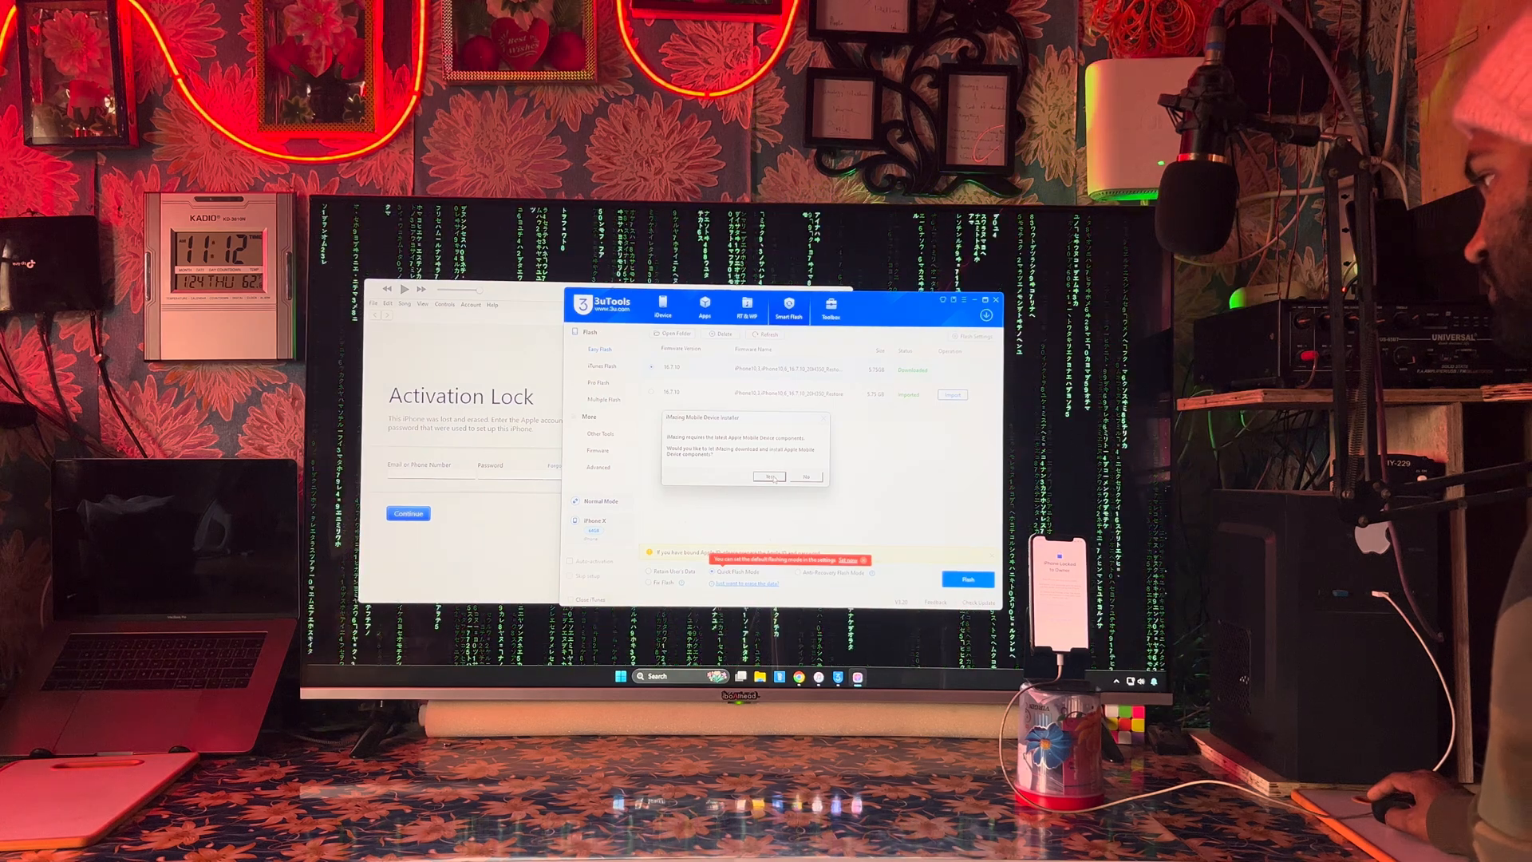
left_click(770, 477)
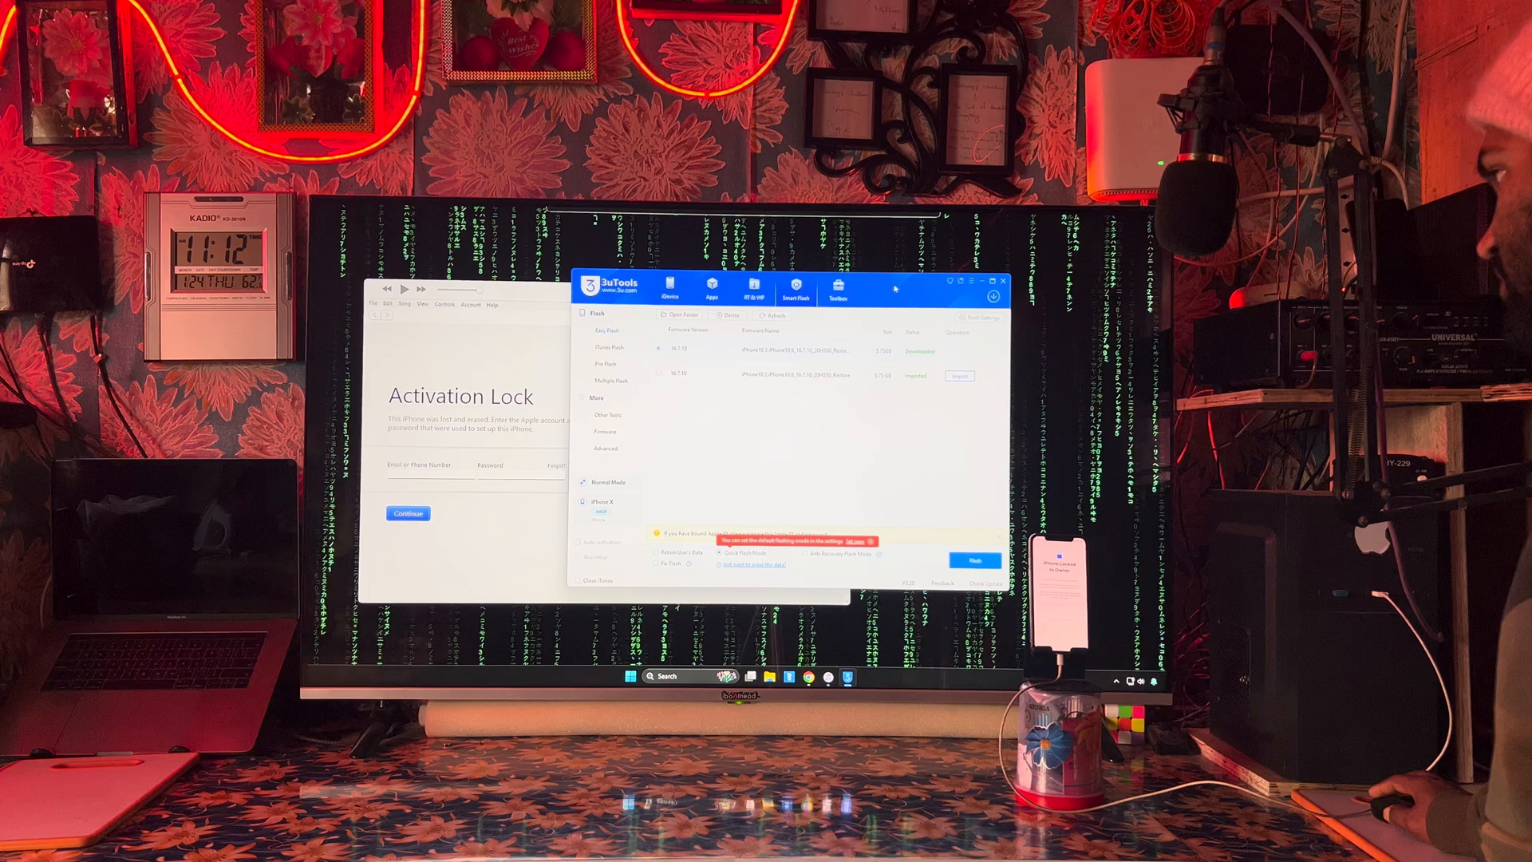
left_click(973, 560)
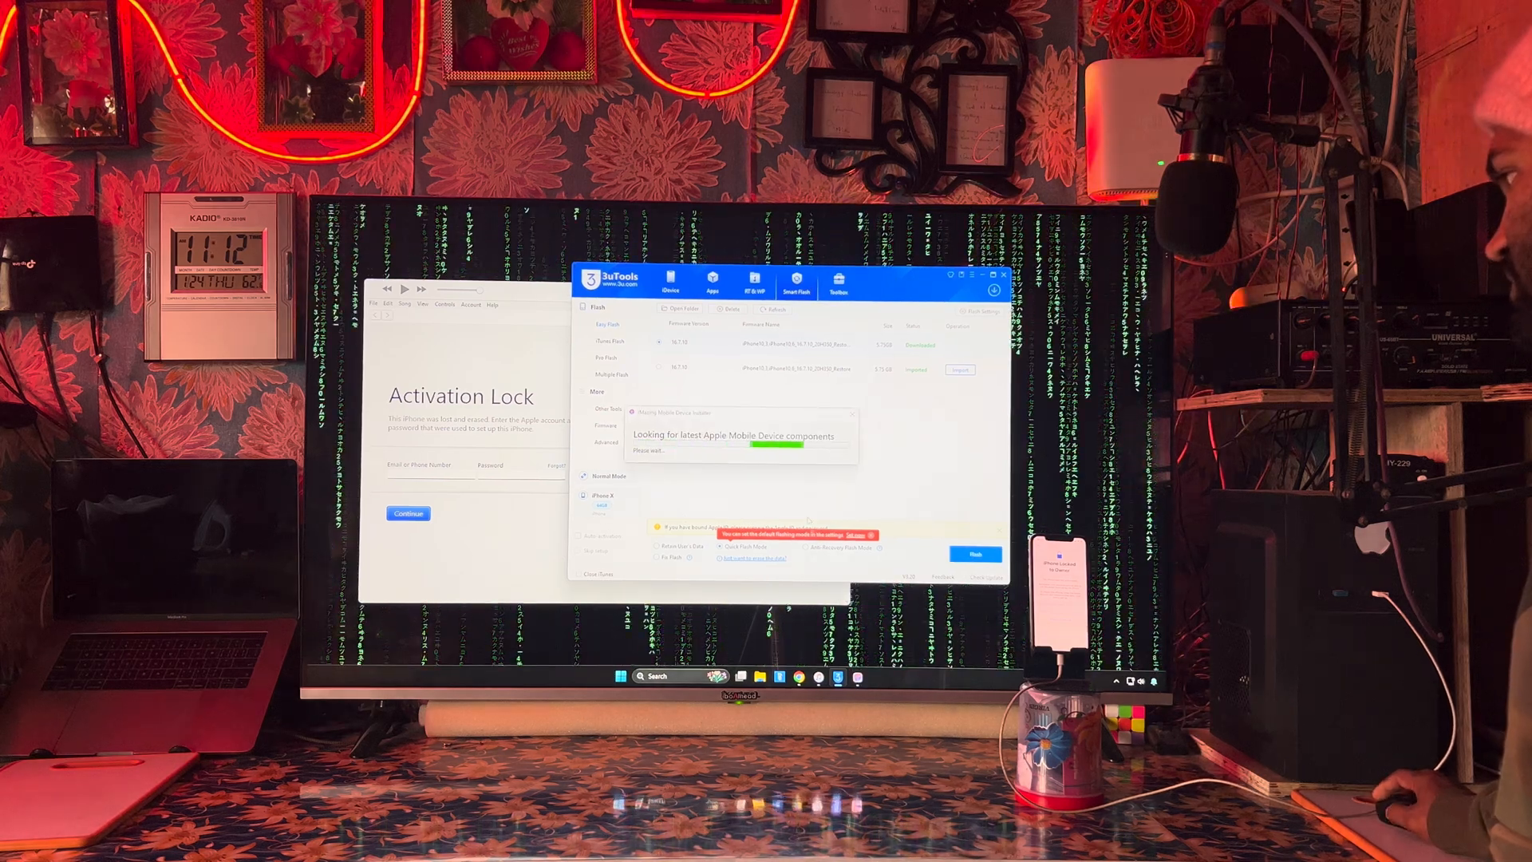